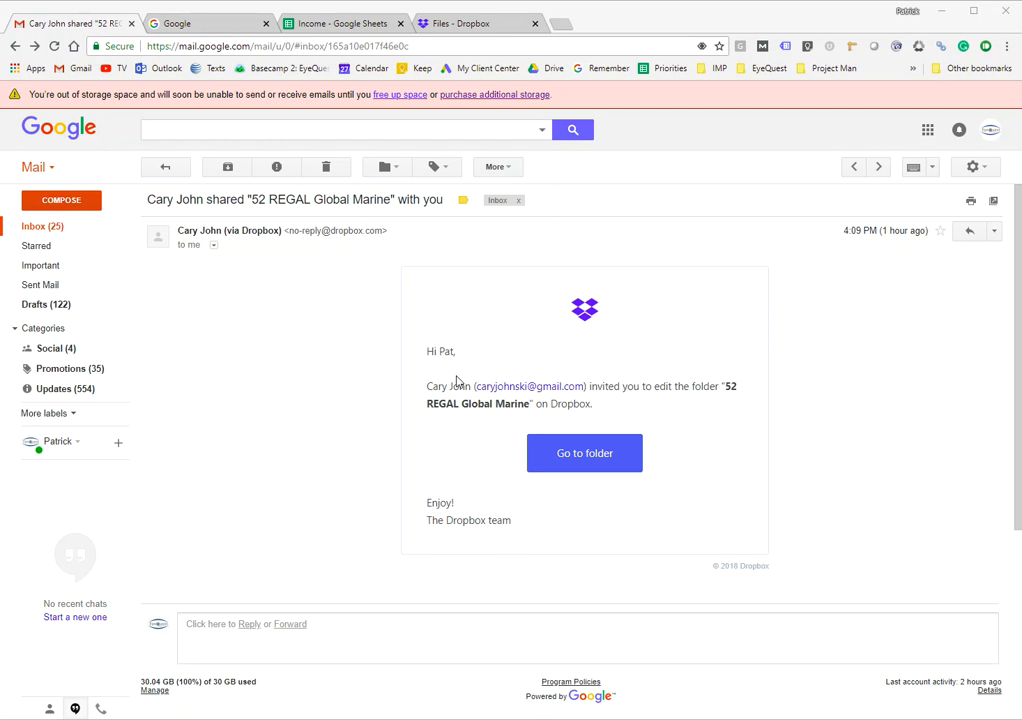
mouse_move(480, 434)
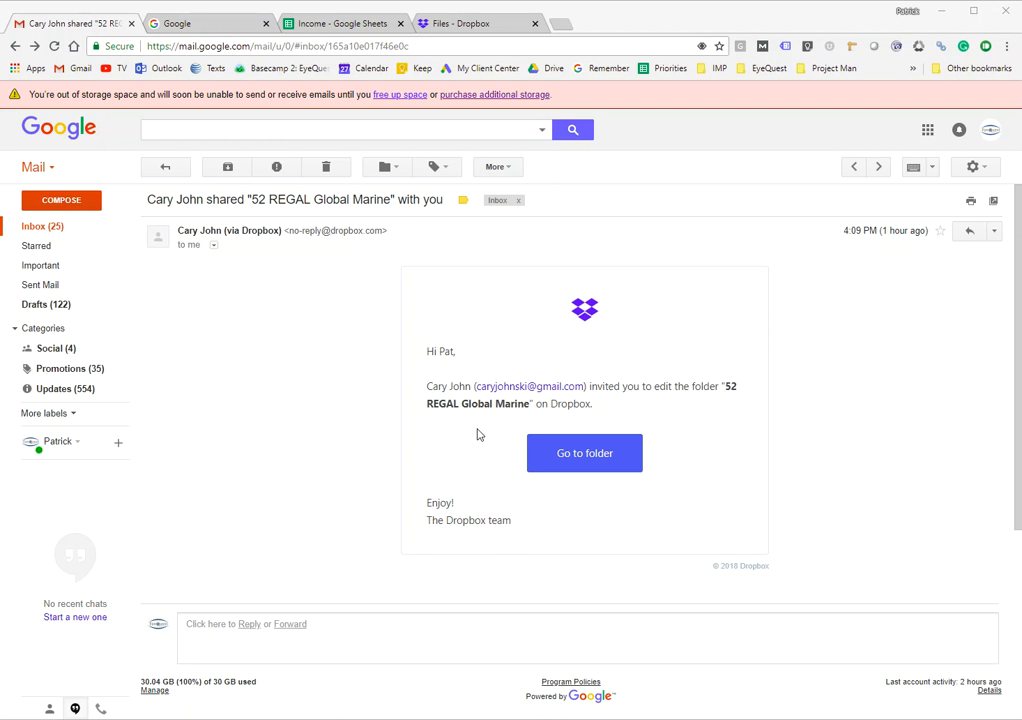
mouse_move(584, 452)
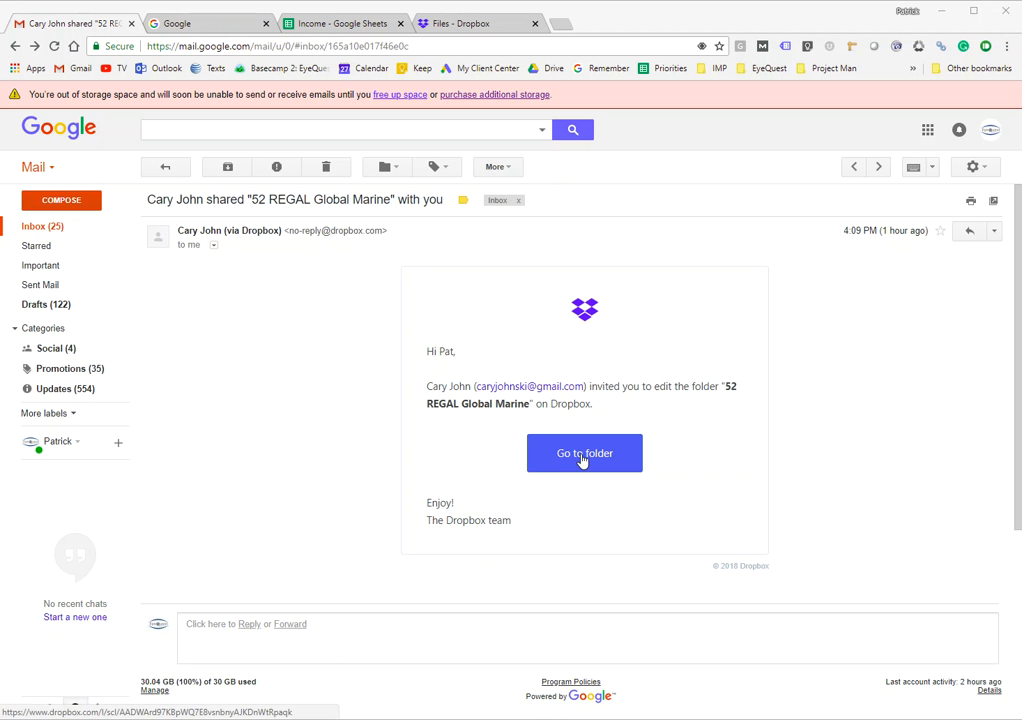
- Open the shared '52 REGAL Global Marine' folder from the email's 'Go to folder' link
click(584, 452)
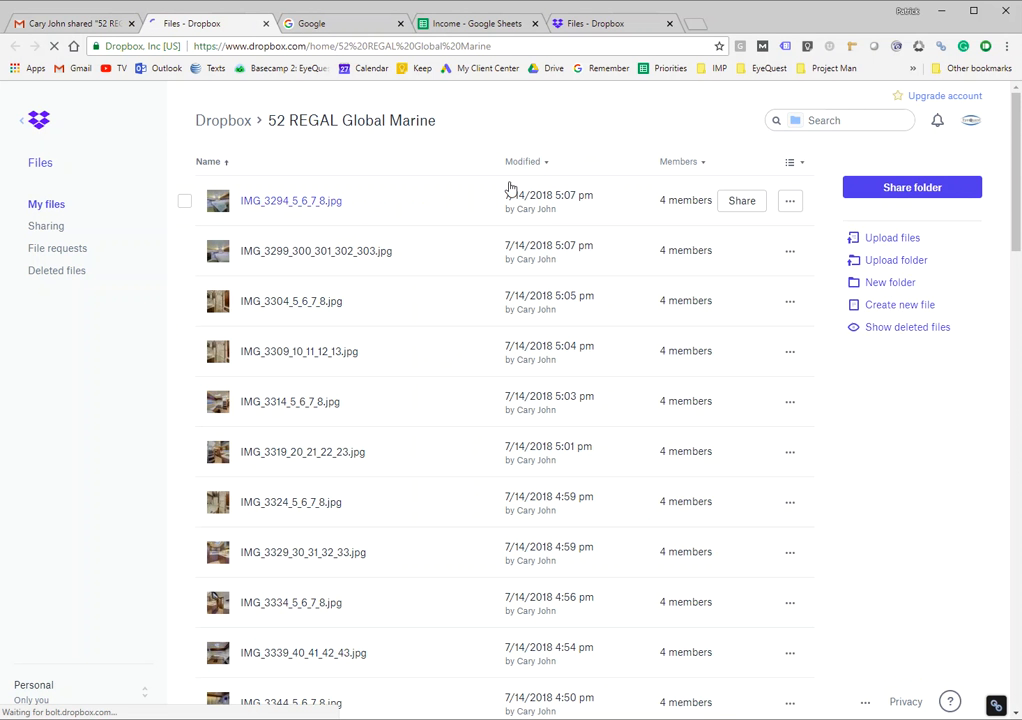
mouse_move(392, 318)
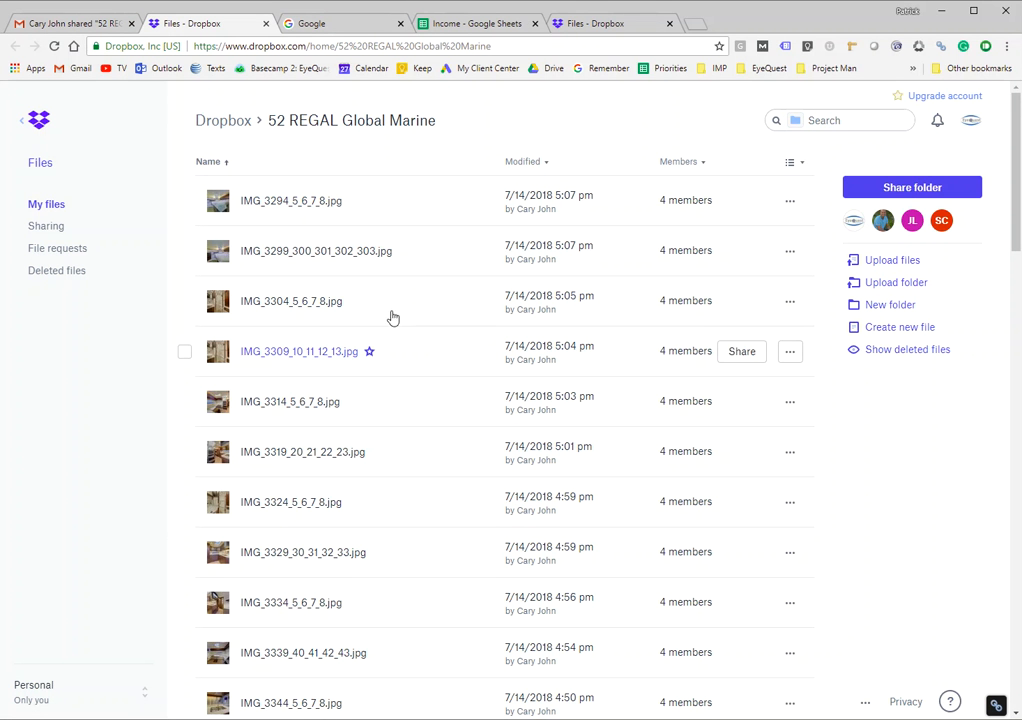
scroll(down, 3)
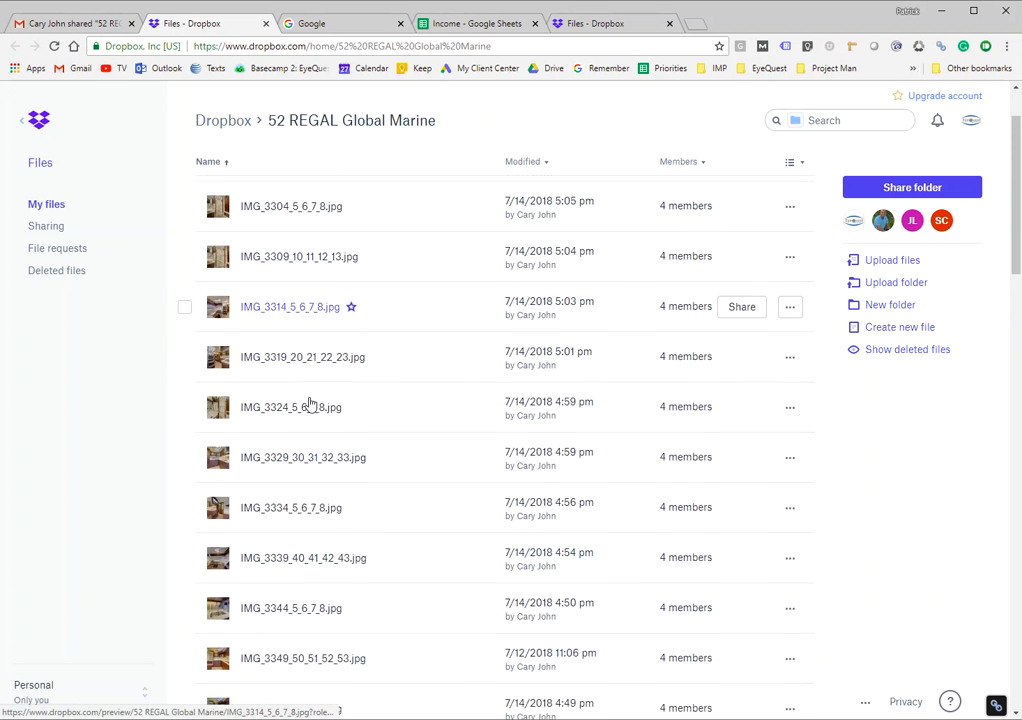
scroll(down, 3)
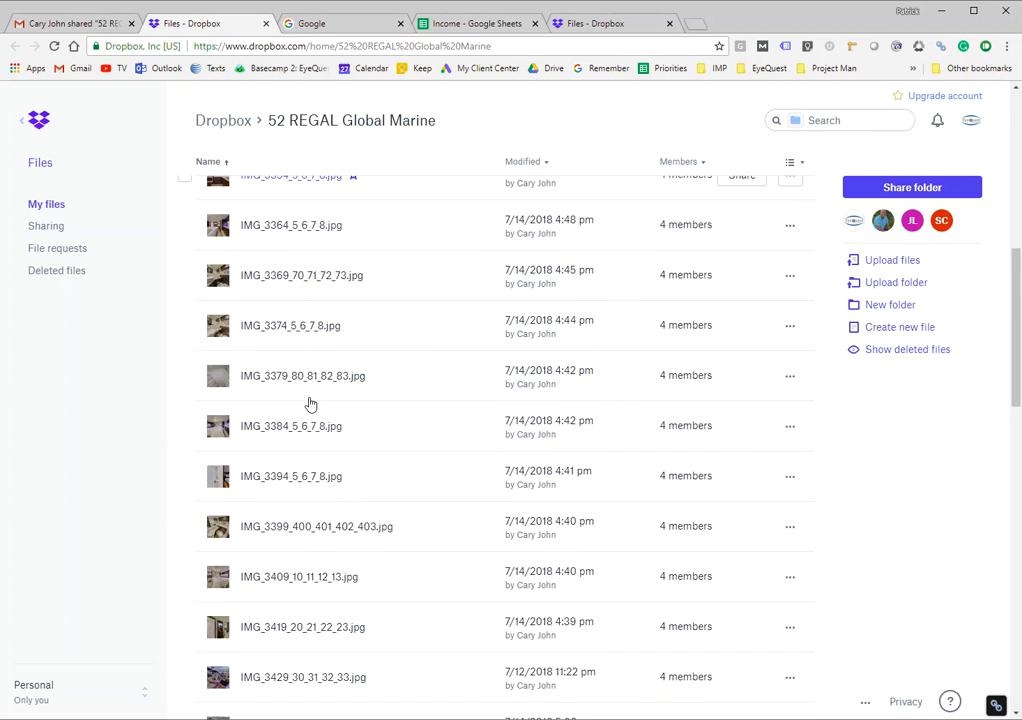
scroll(down, 3)
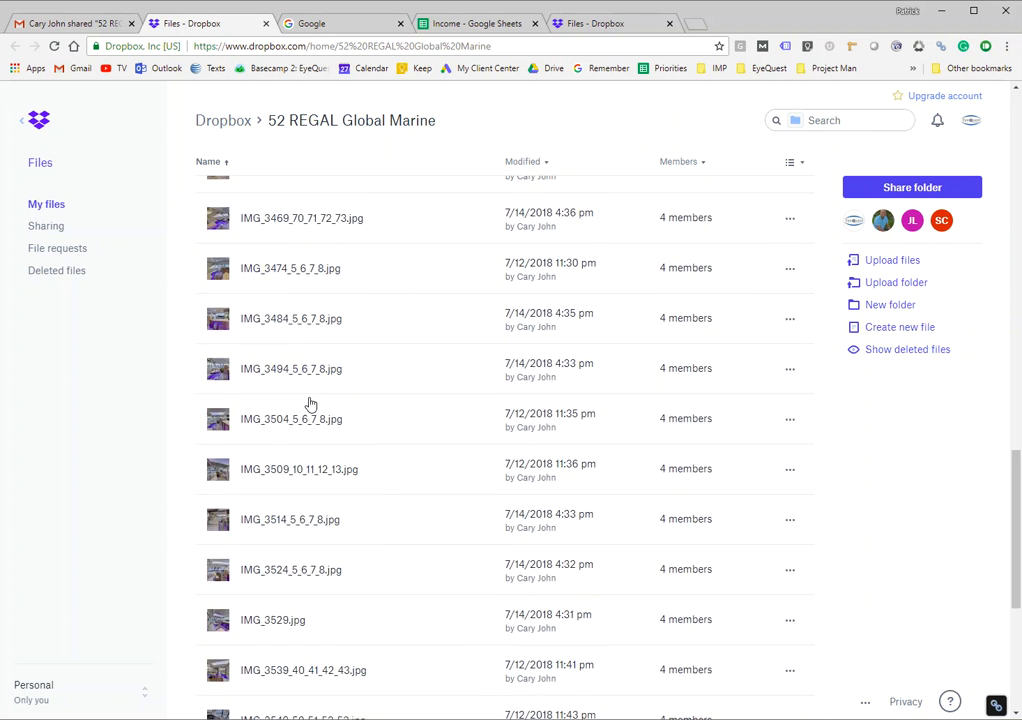
scroll(down, 3)
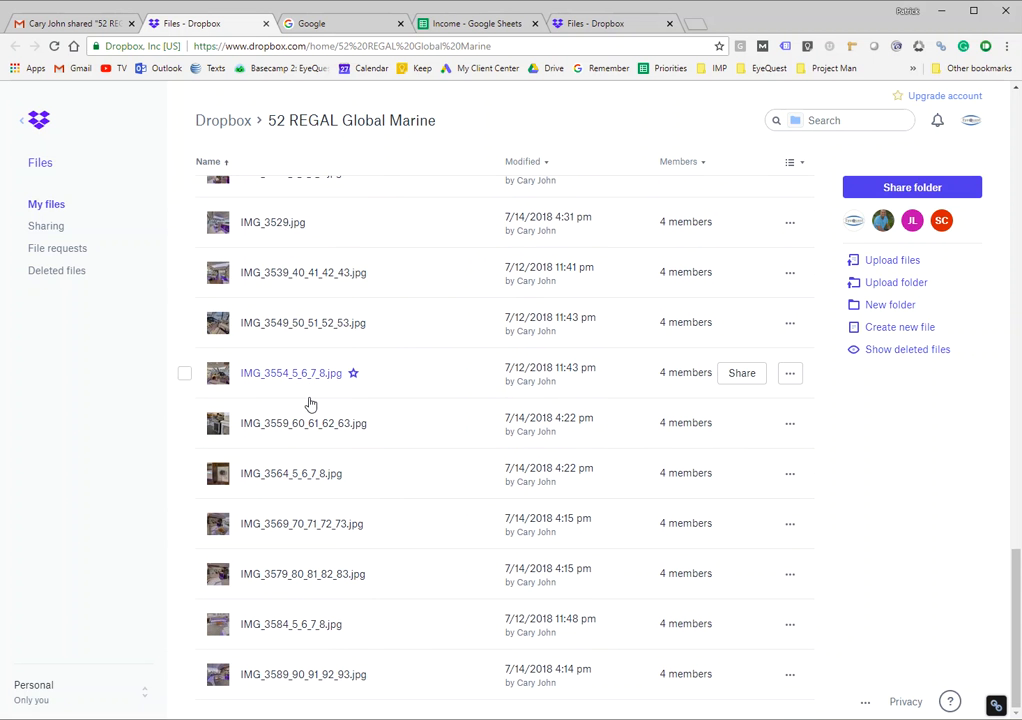
mouse_move(324, 450)
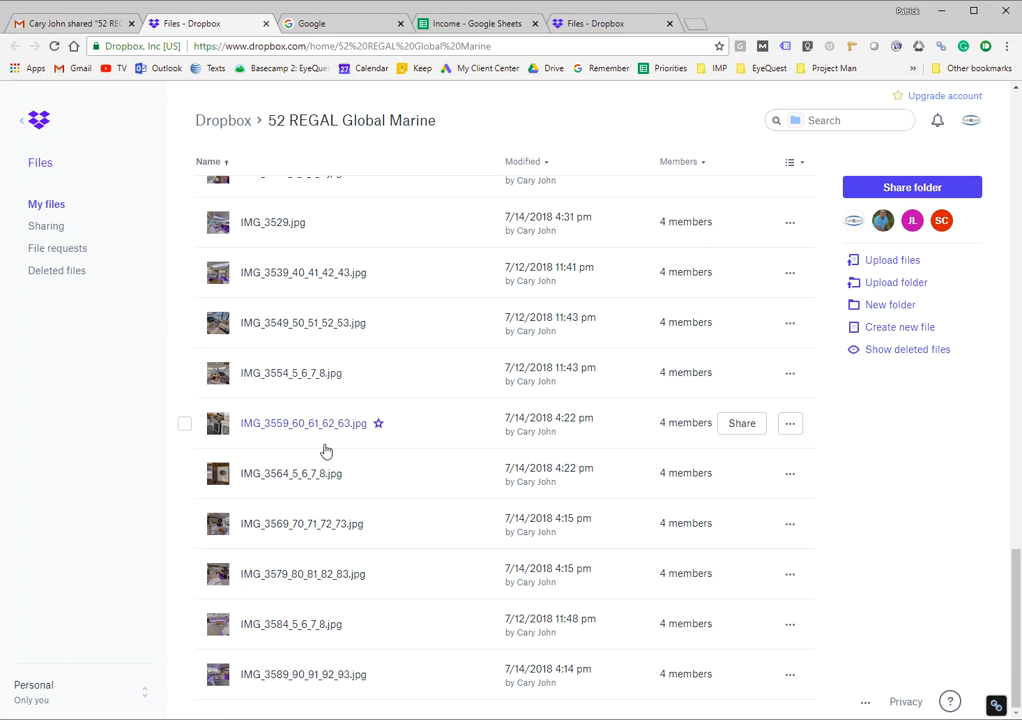
scroll(up, 3)
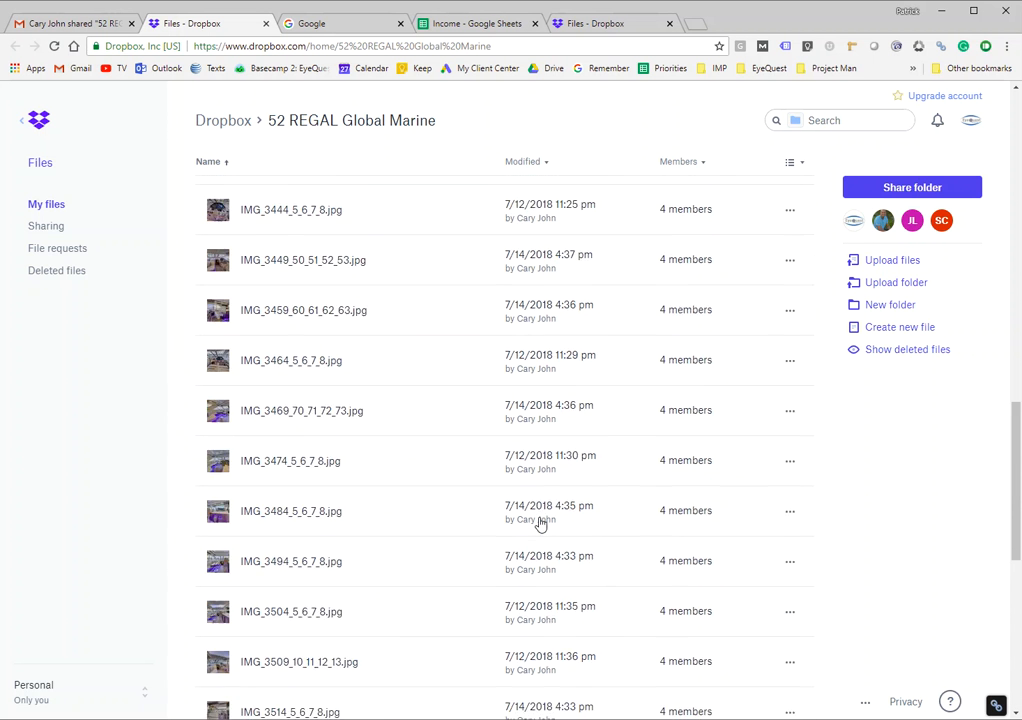
scroll(up, 3)
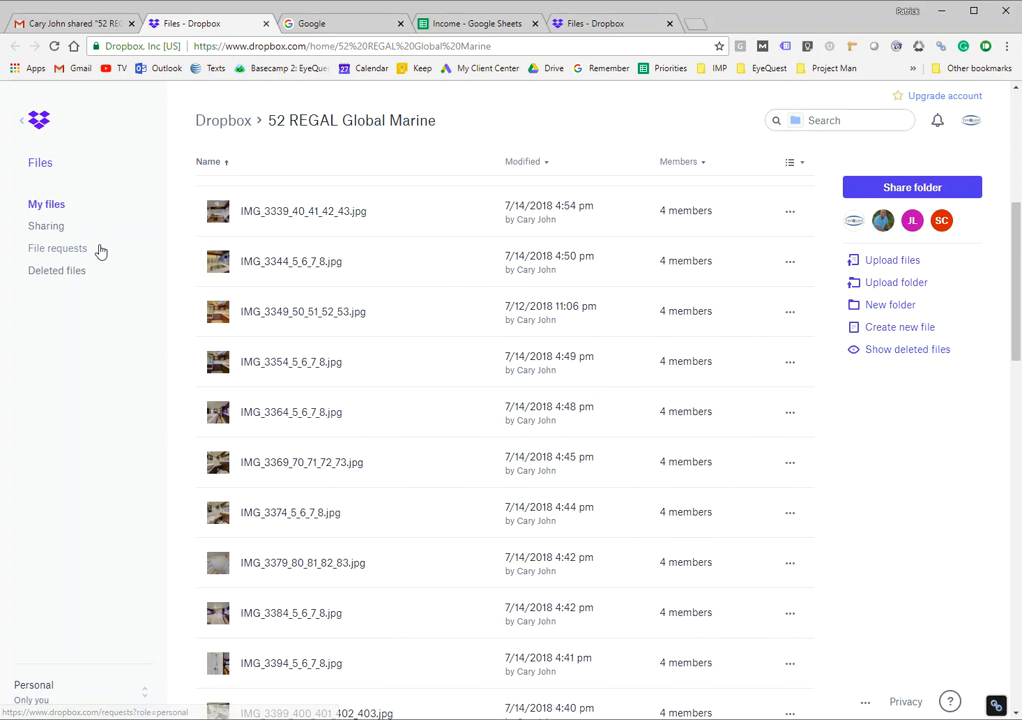
mouse_move(132, 240)
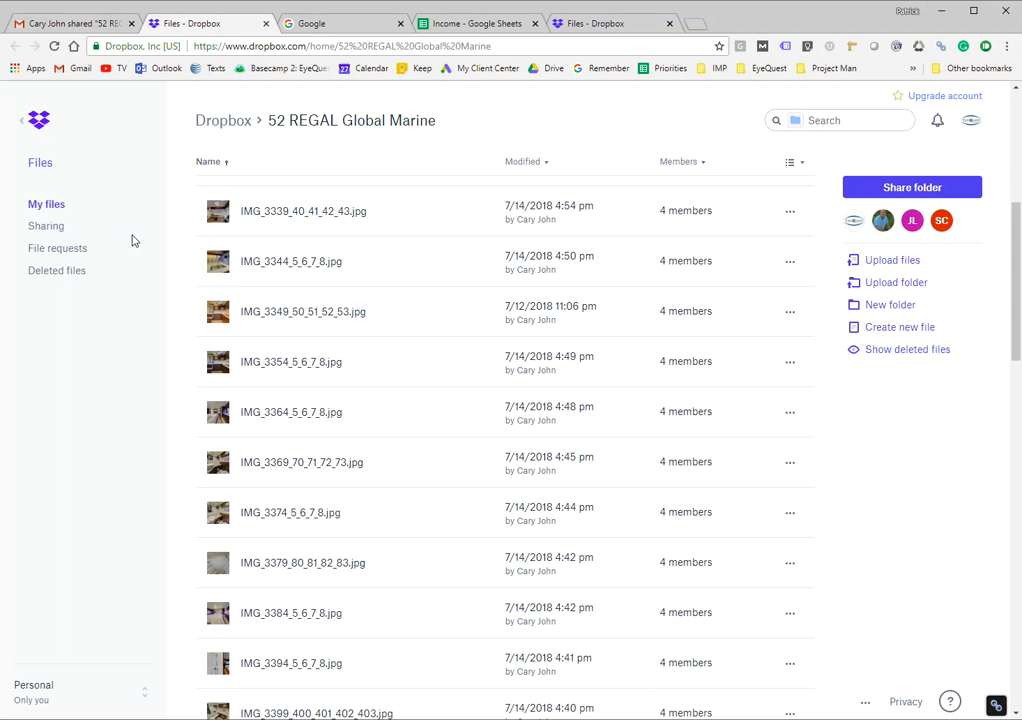
mouse_move(790, 260)
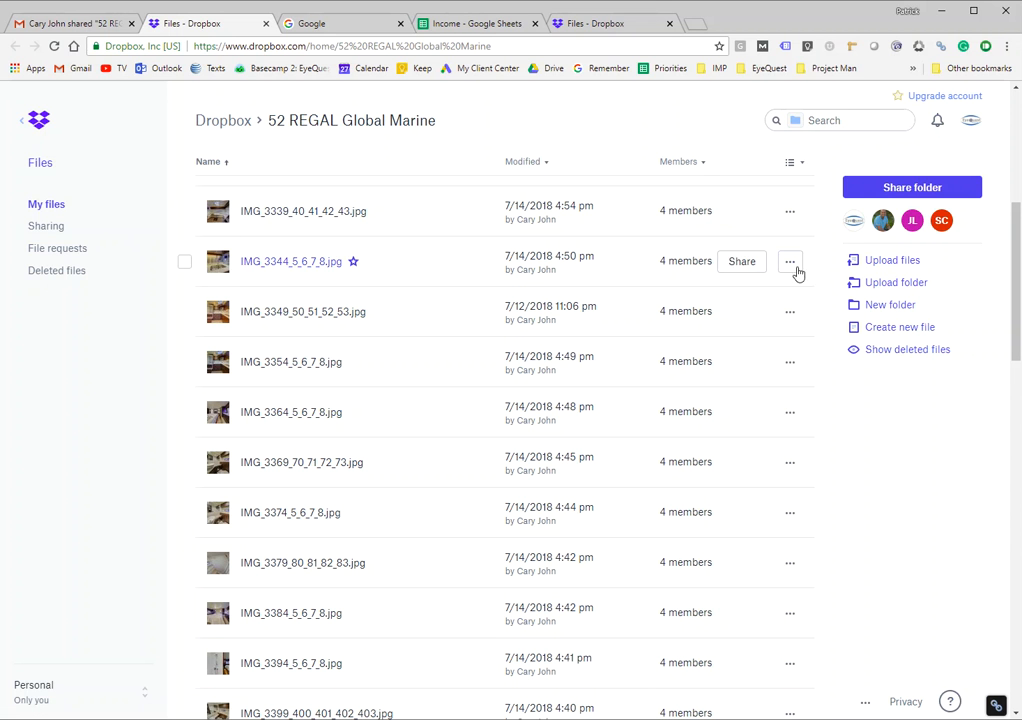
mouse_move(614, 300)
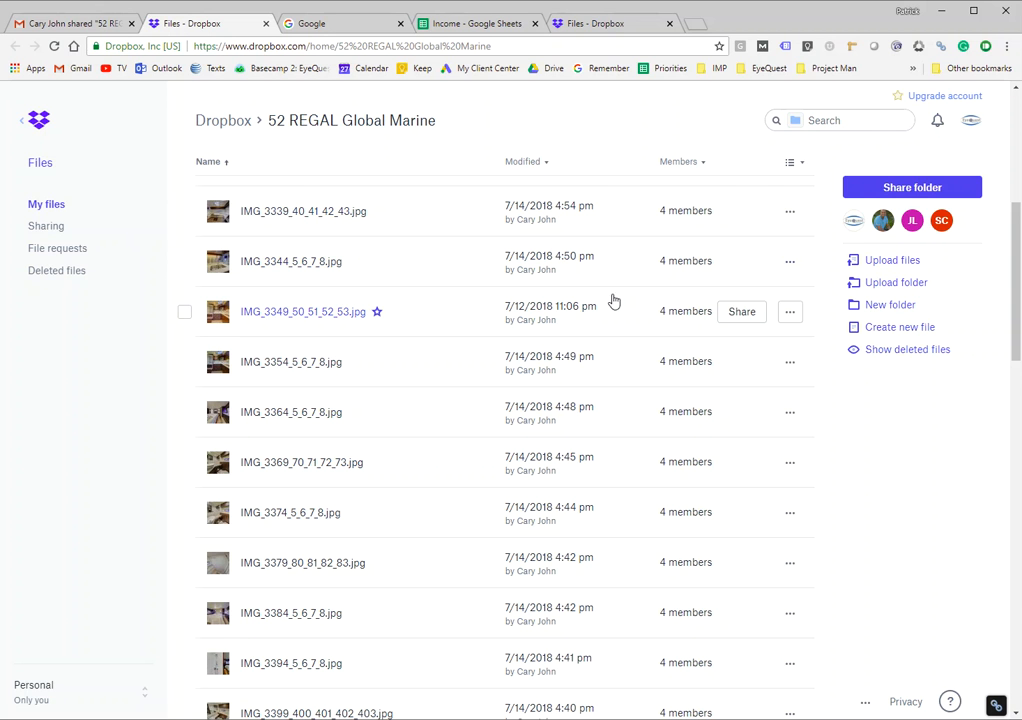